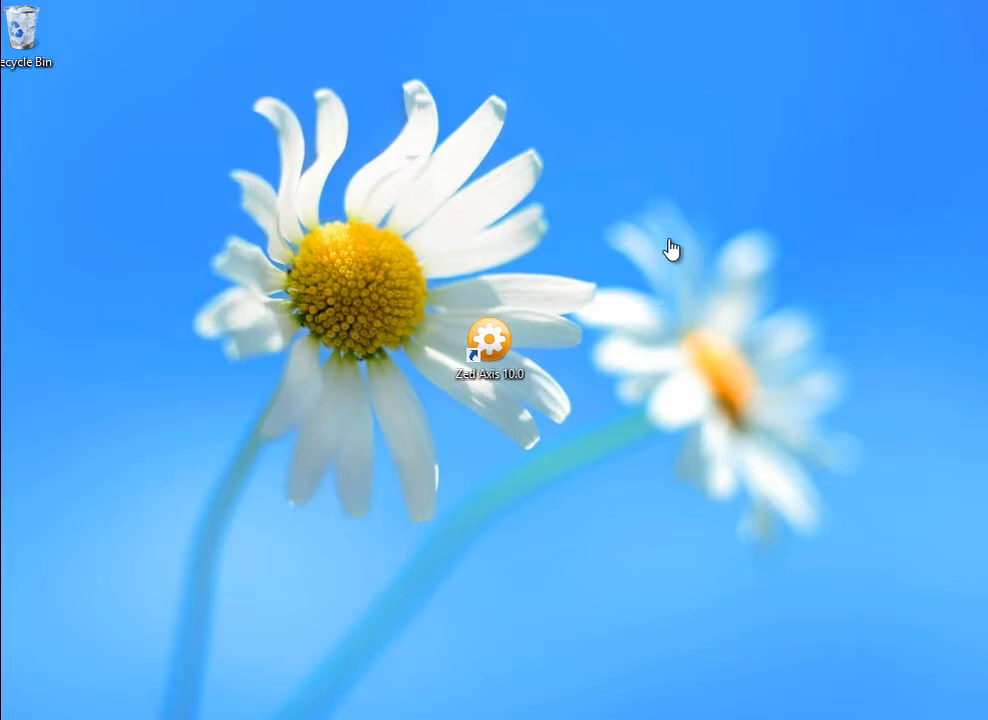
Launch Zed Axis 10.0 from its desktop shortcut
double_click(487, 336)
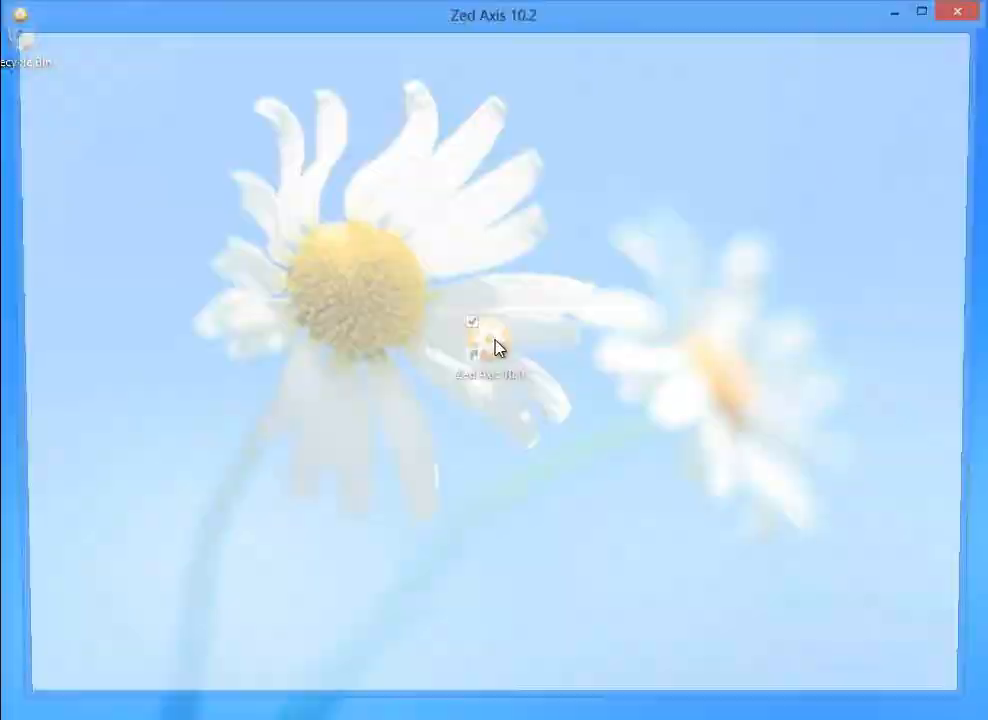
double_click(476, 345)
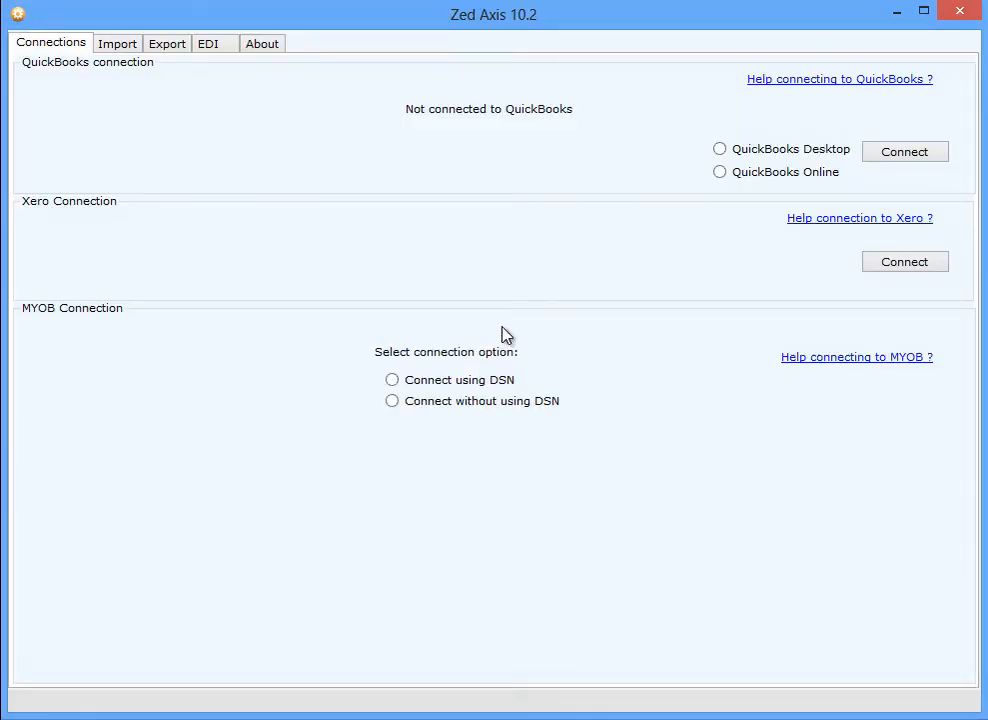
Connect Zed Axis to QuickBooks Online using a session ticket, showing QBOE Company
left_click(718, 171)
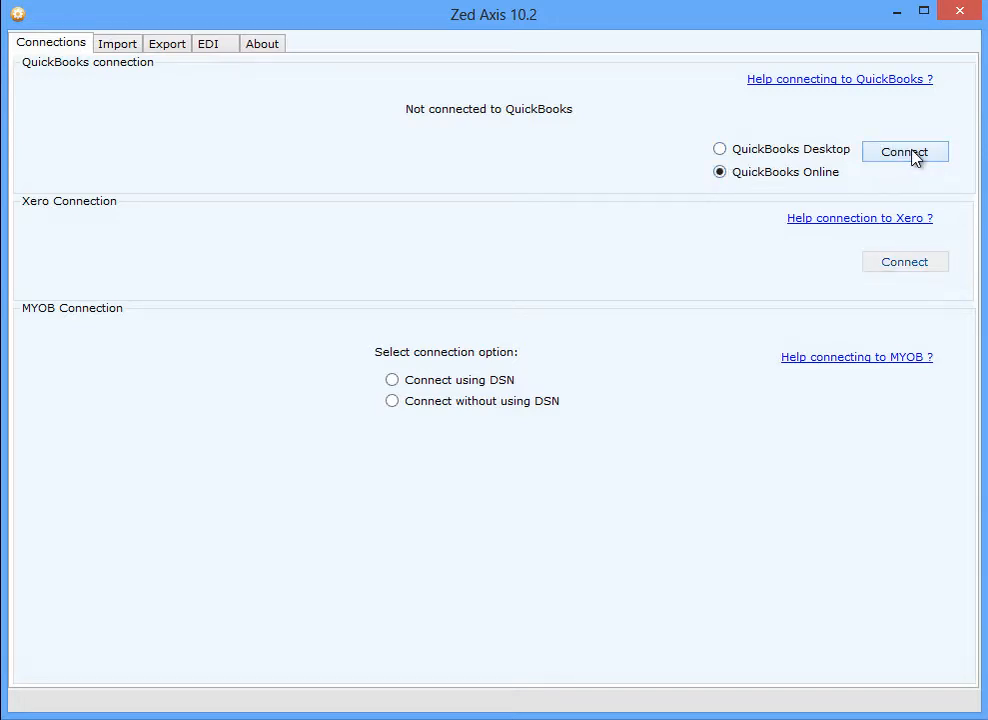
left_click(905, 151)
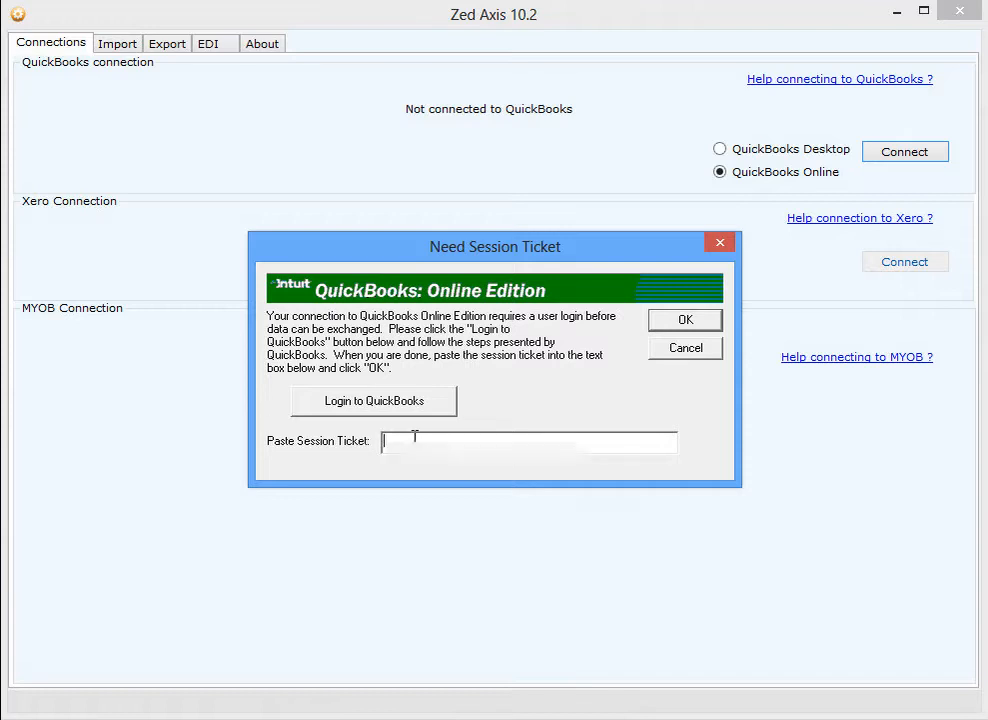
left_click(684, 319)
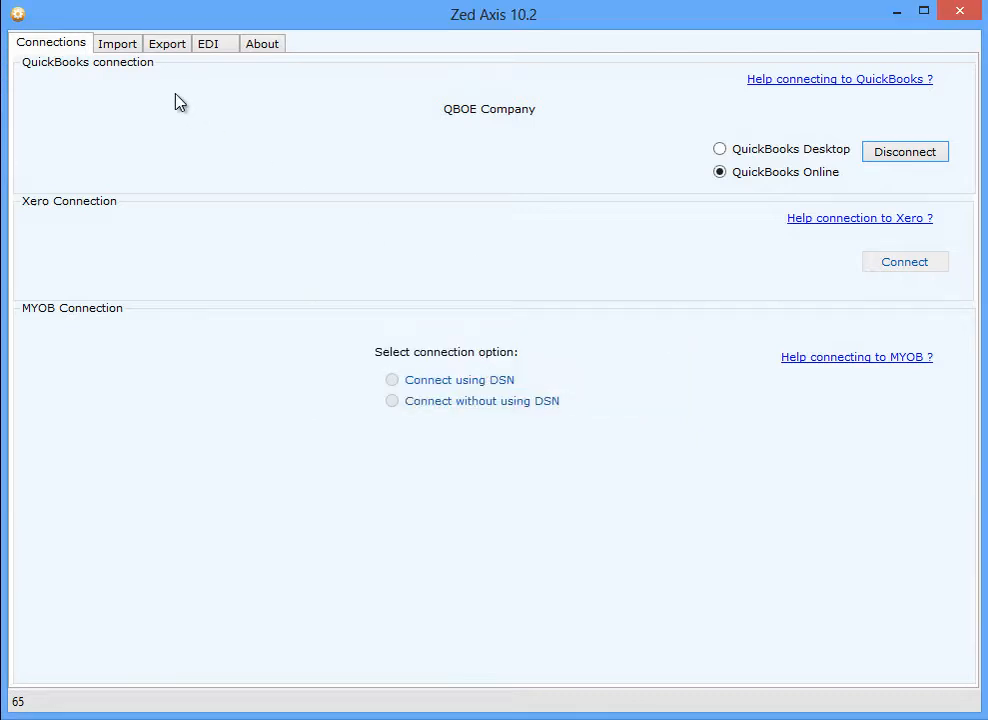
Load Sample files\Invoices.txt as the import file, keeping Tab and Header row
left_click(119, 43)
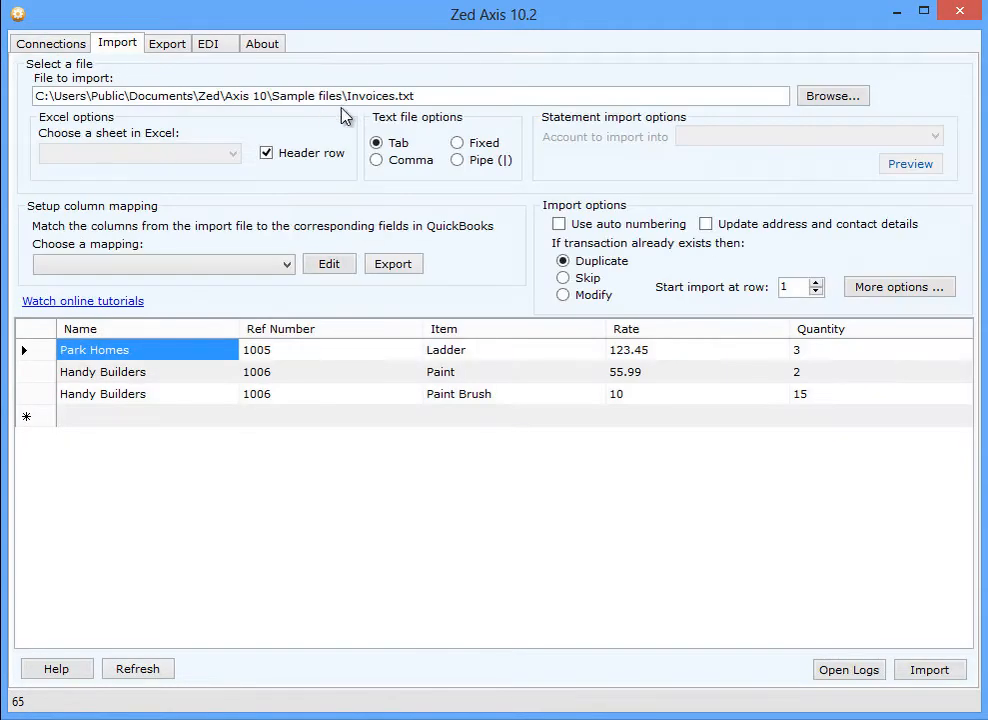
left_click(831, 95)
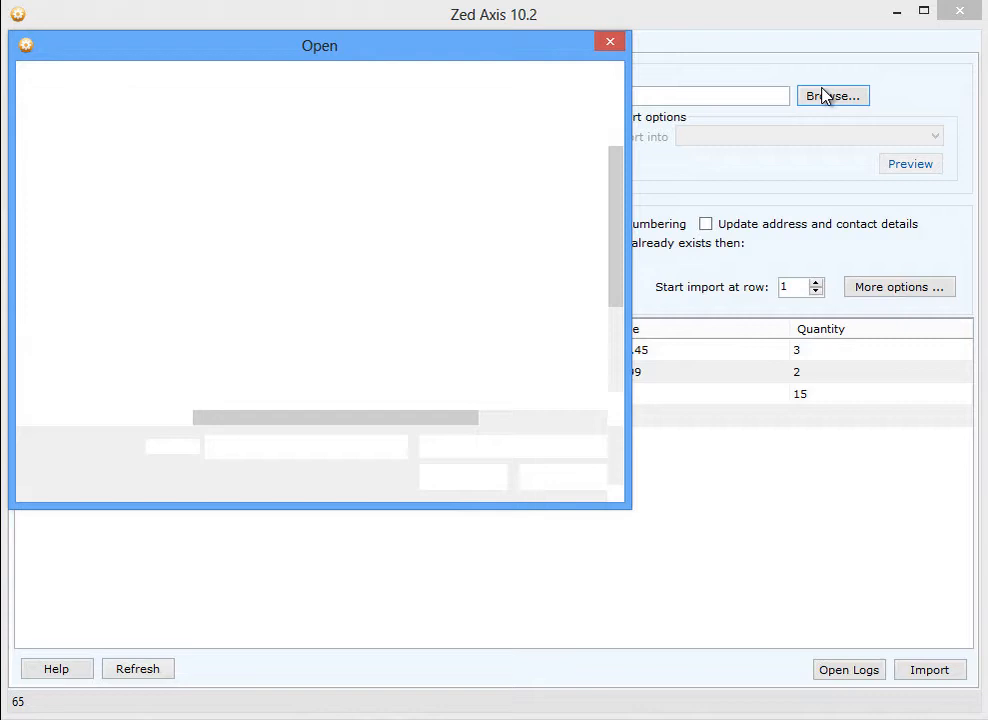
left_click(834, 95)
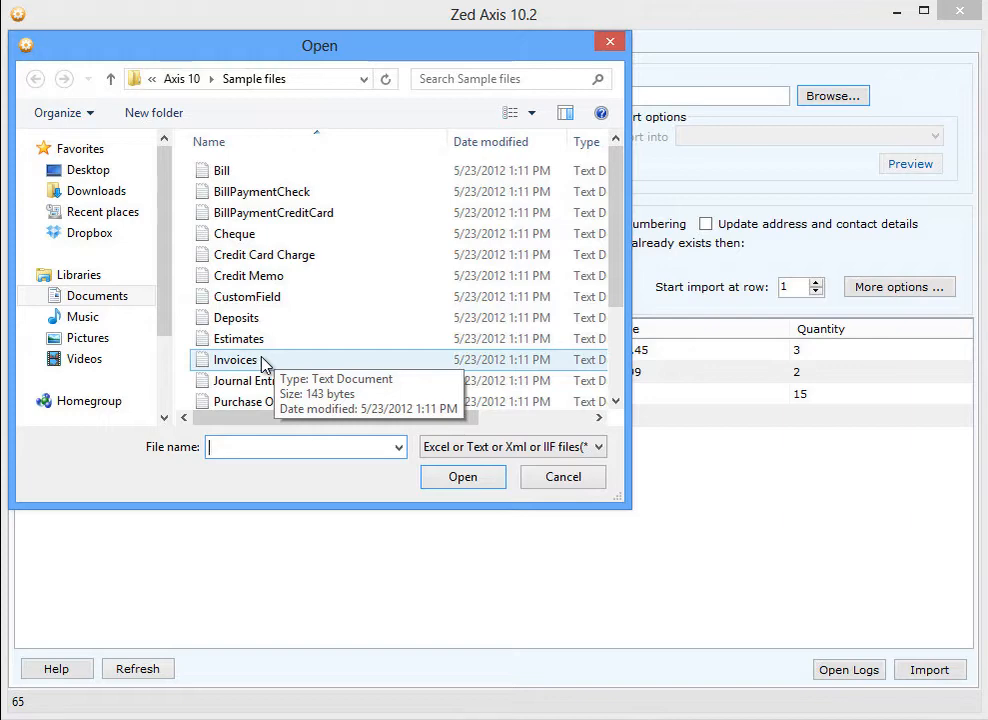
left_click(238, 360)
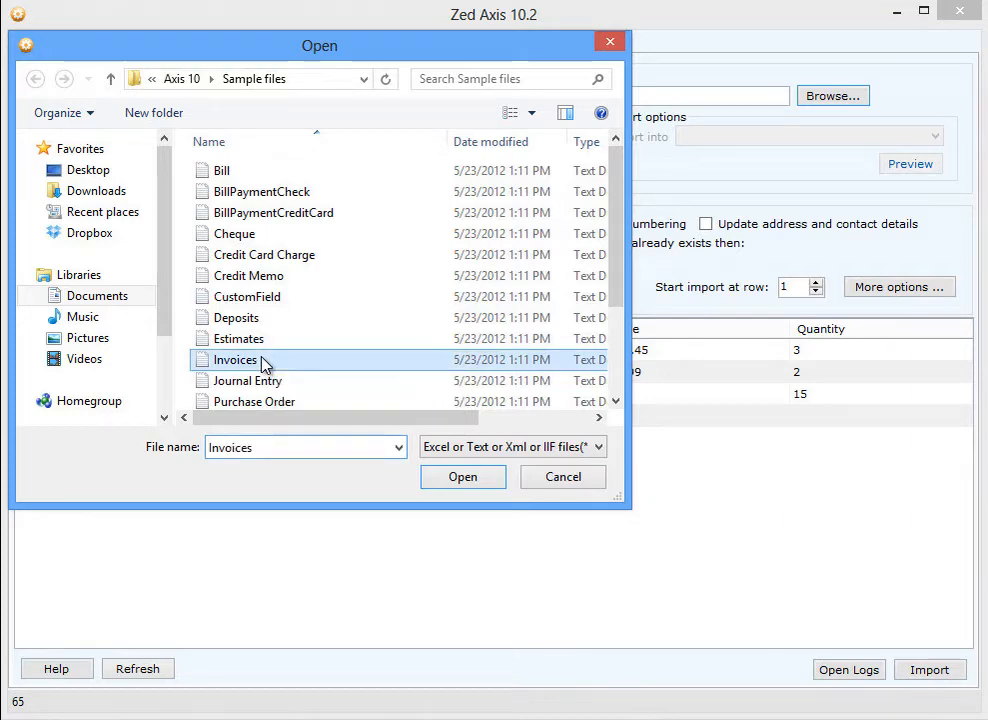
left_click(463, 477)
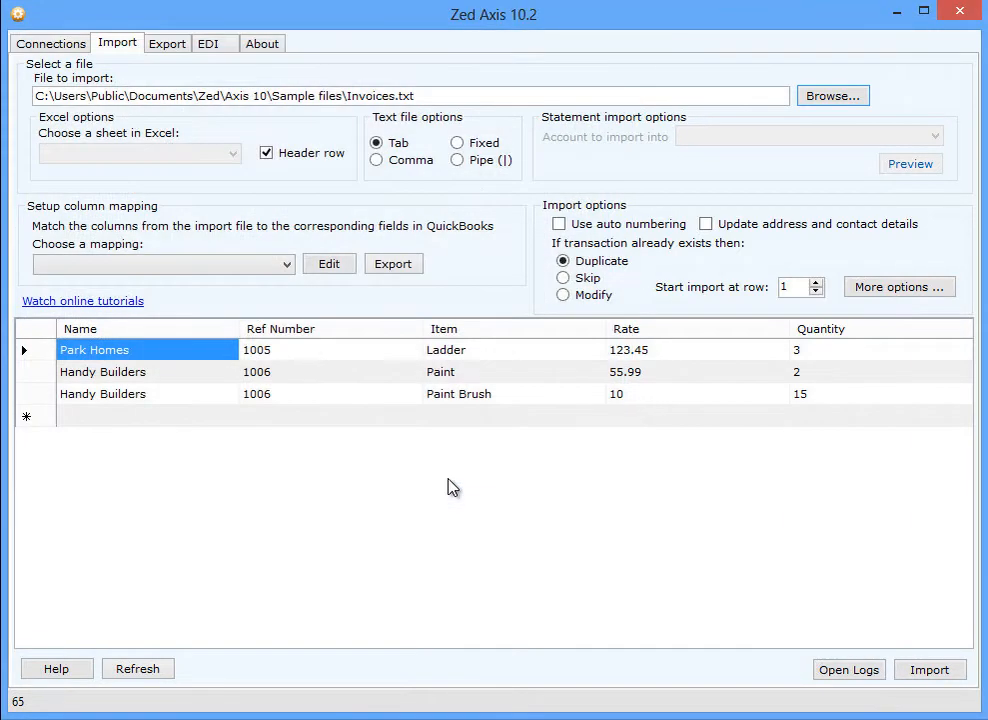
mouse_move(158, 421)
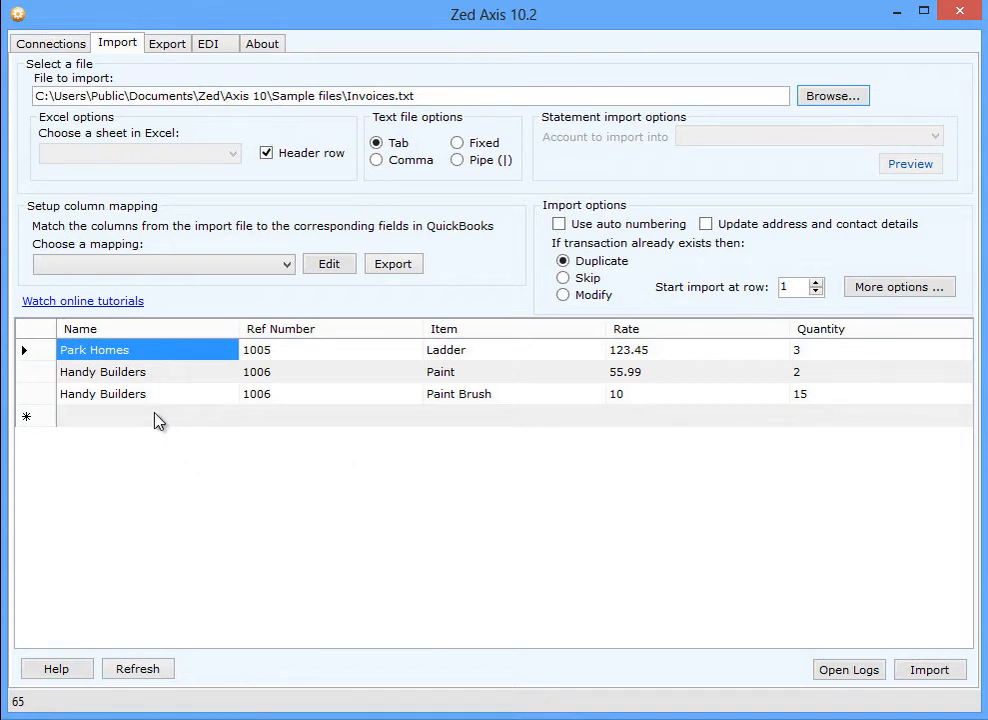
mouse_move(120, 489)
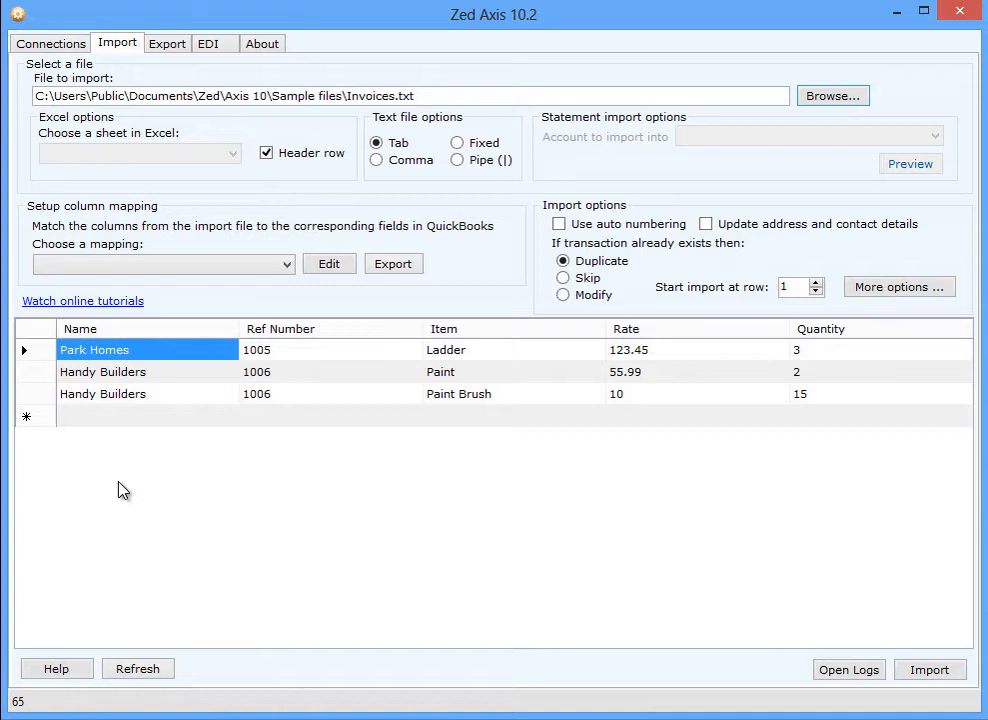
mouse_move(108, 436)
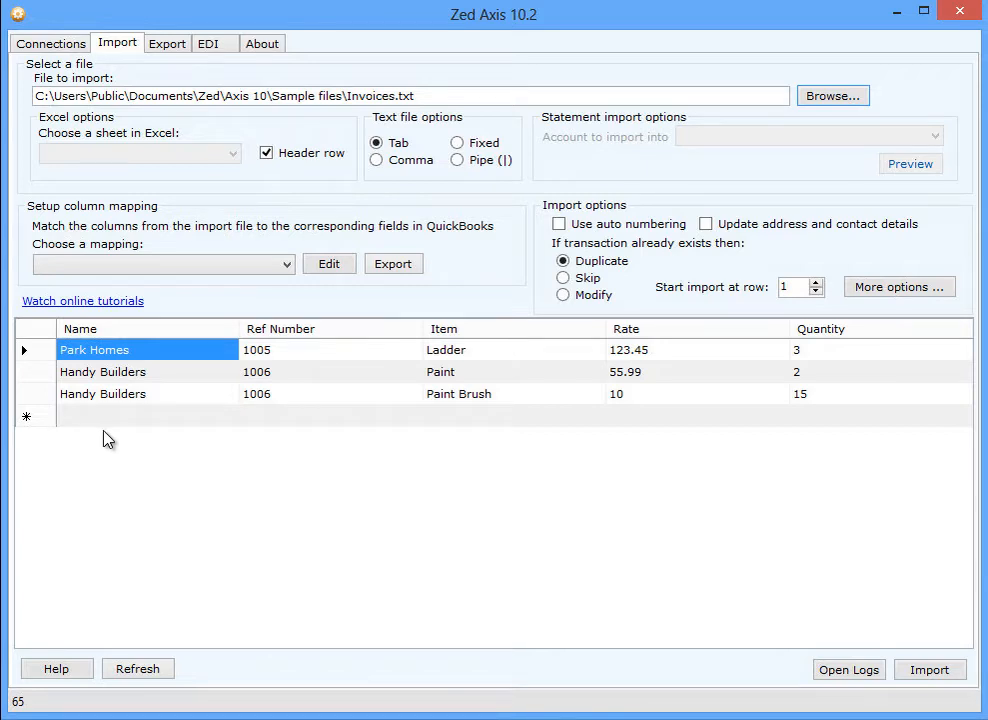
mouse_move(114, 420)
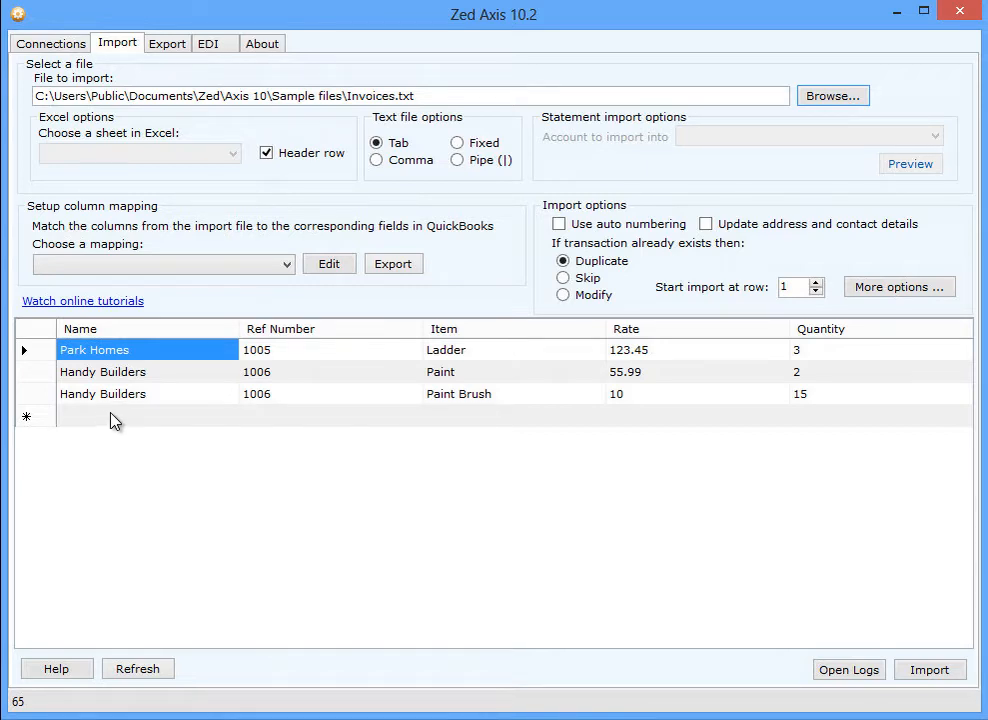
mouse_move(265, 355)
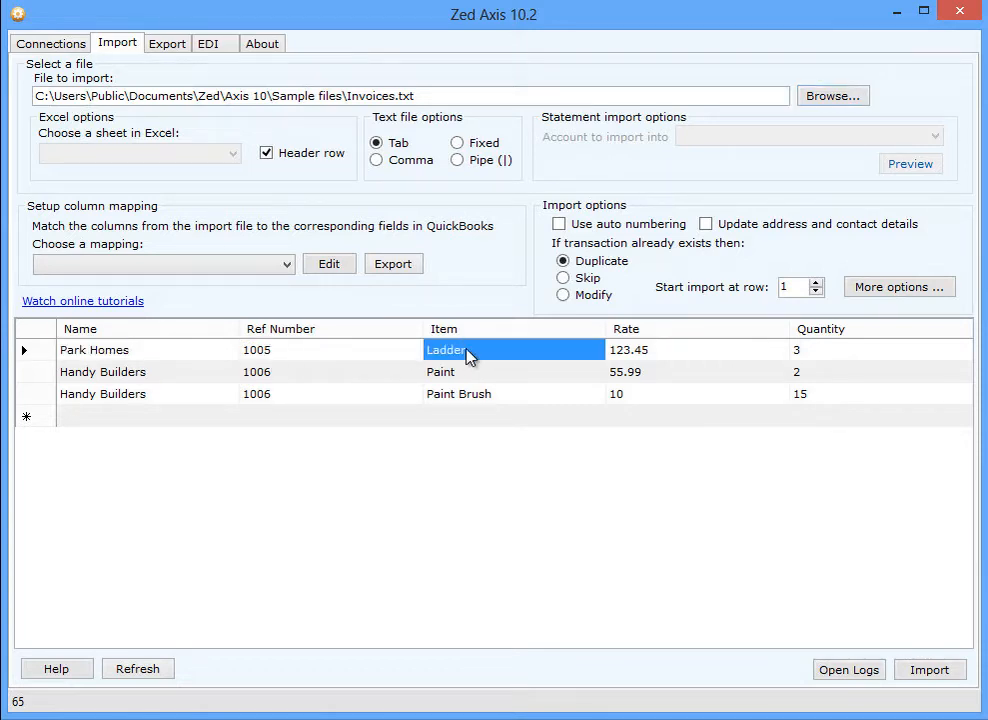
Review the preview values: Item Ladder, Rate 123.45, Quantity 3
left_click(697, 349)
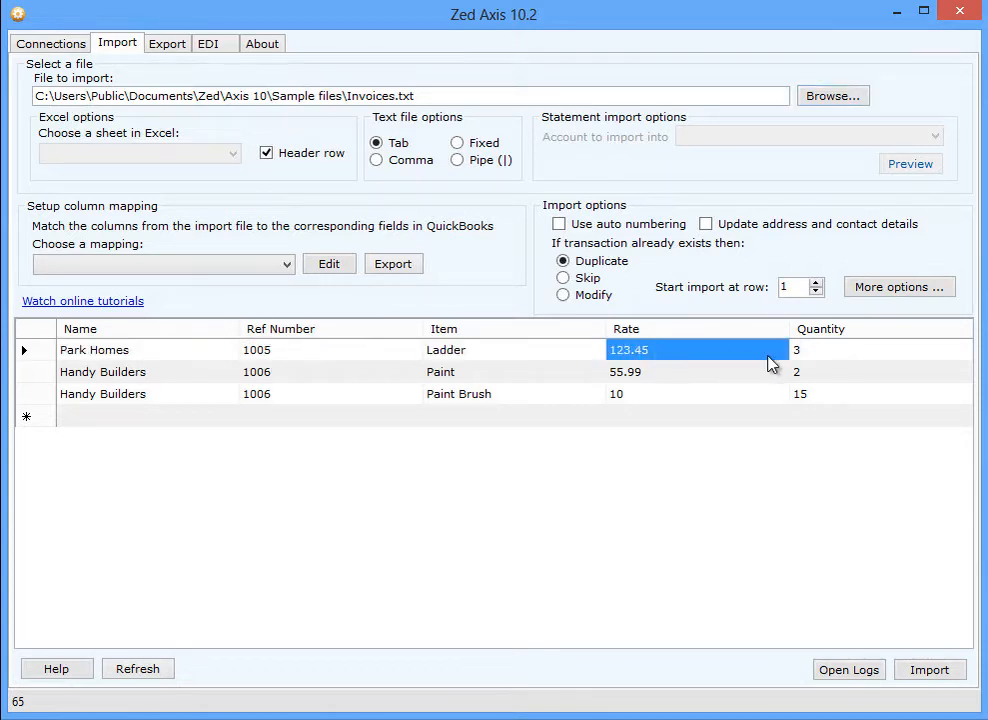
left_click(810, 349)
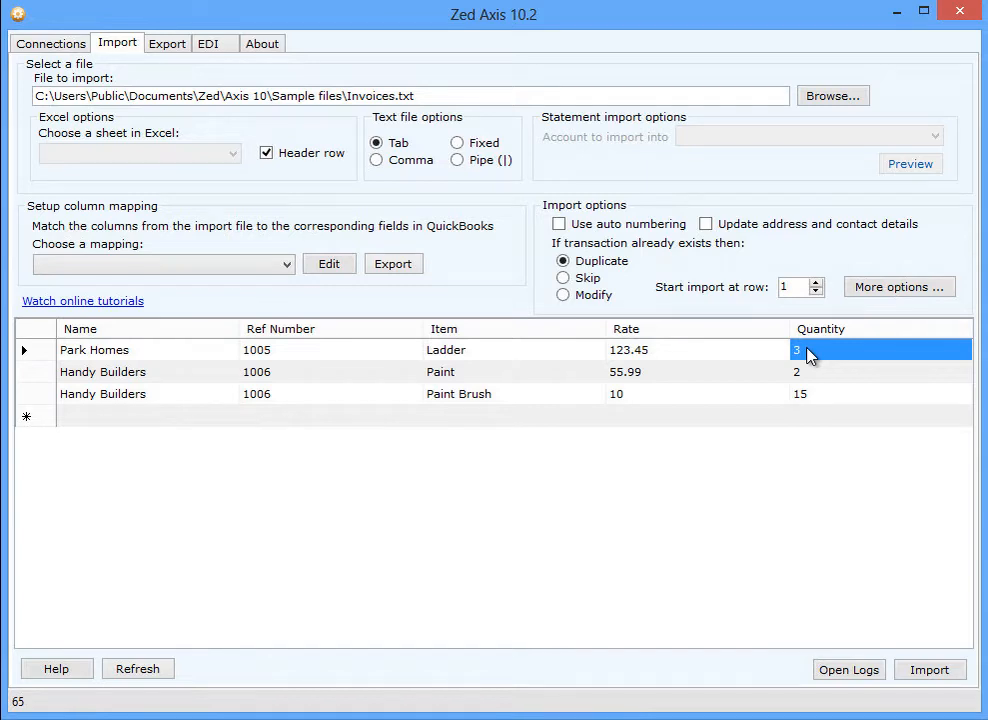
left_click(285, 264)
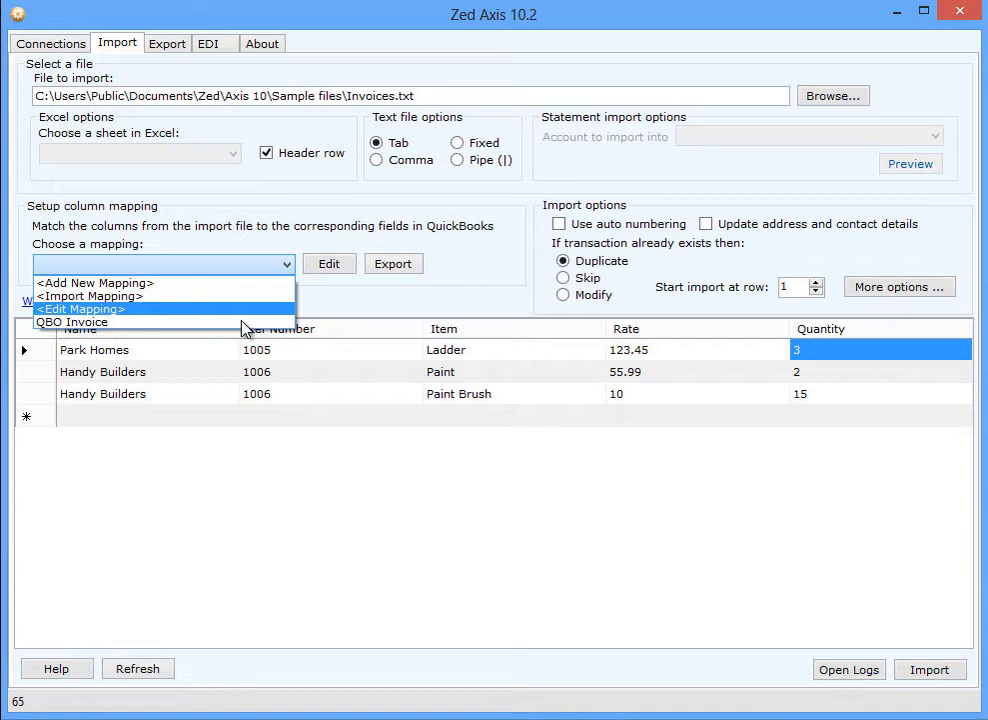
Edit the QBO Invoice mapping, keep Name for CustomerRefFullName, and save it
left_click(69, 322)
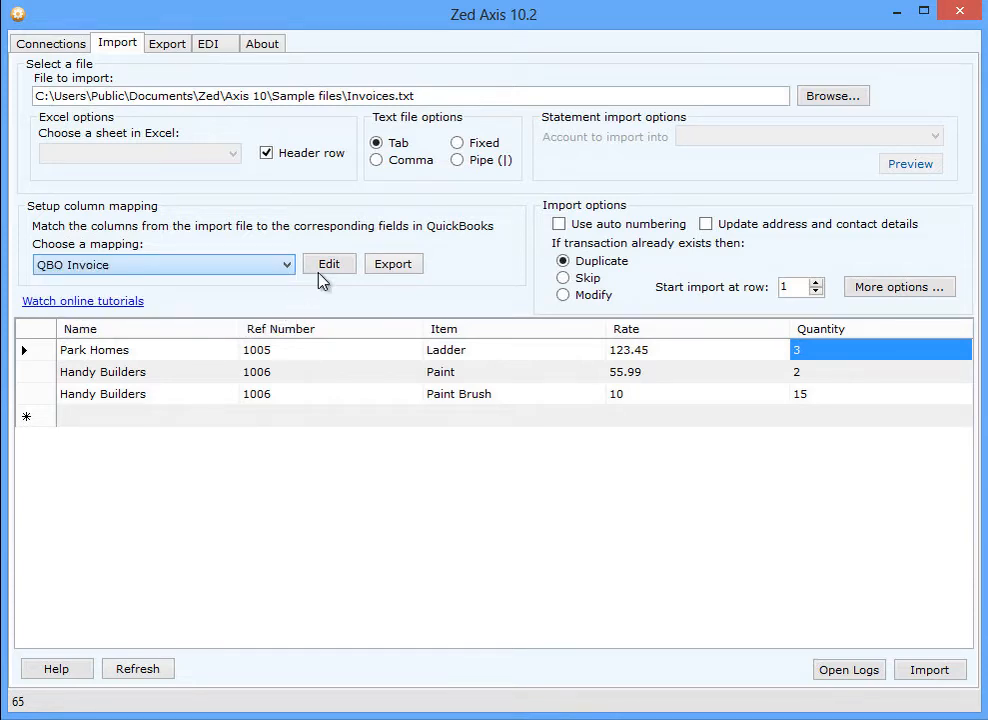
left_click(328, 263)
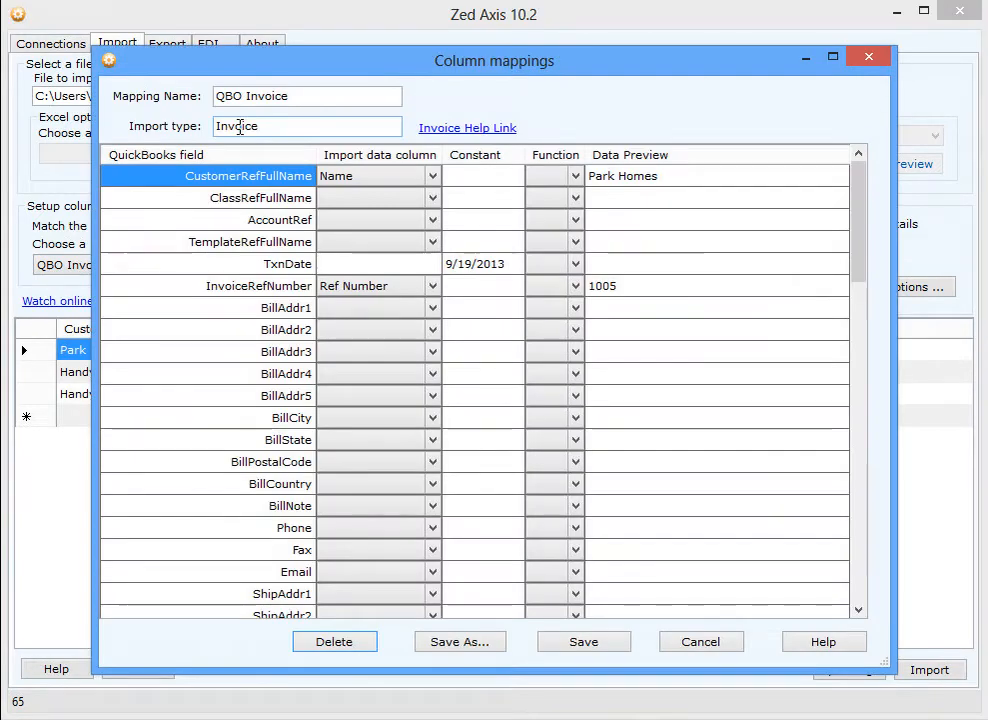
mouse_move(224, 164)
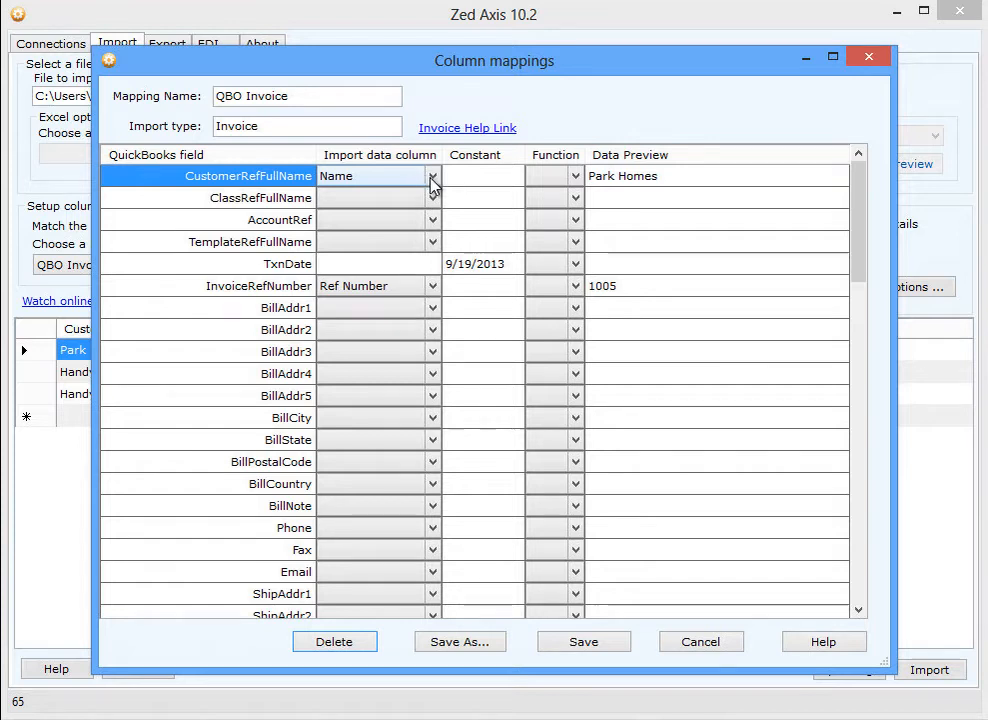
left_click(430, 175)
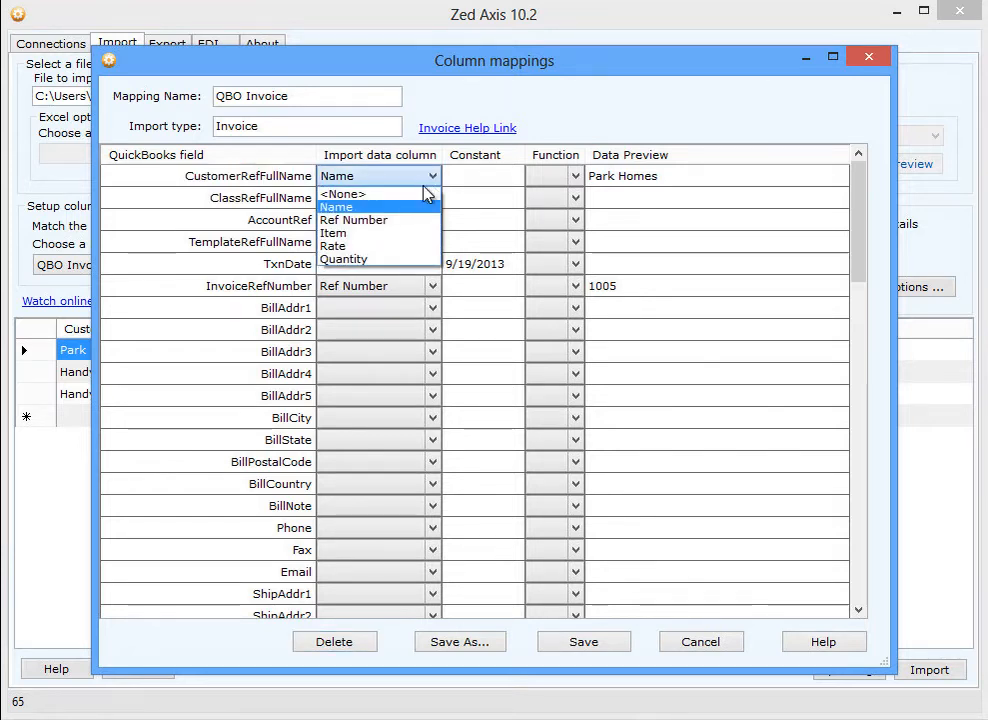
left_click(336, 194)
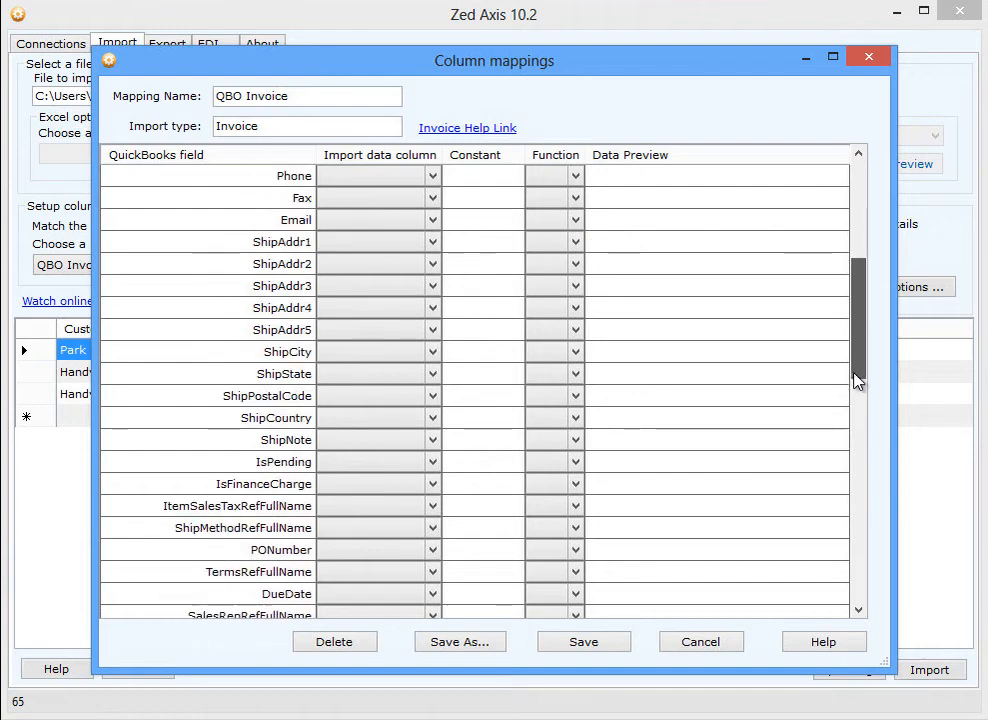
scroll("down", 3)
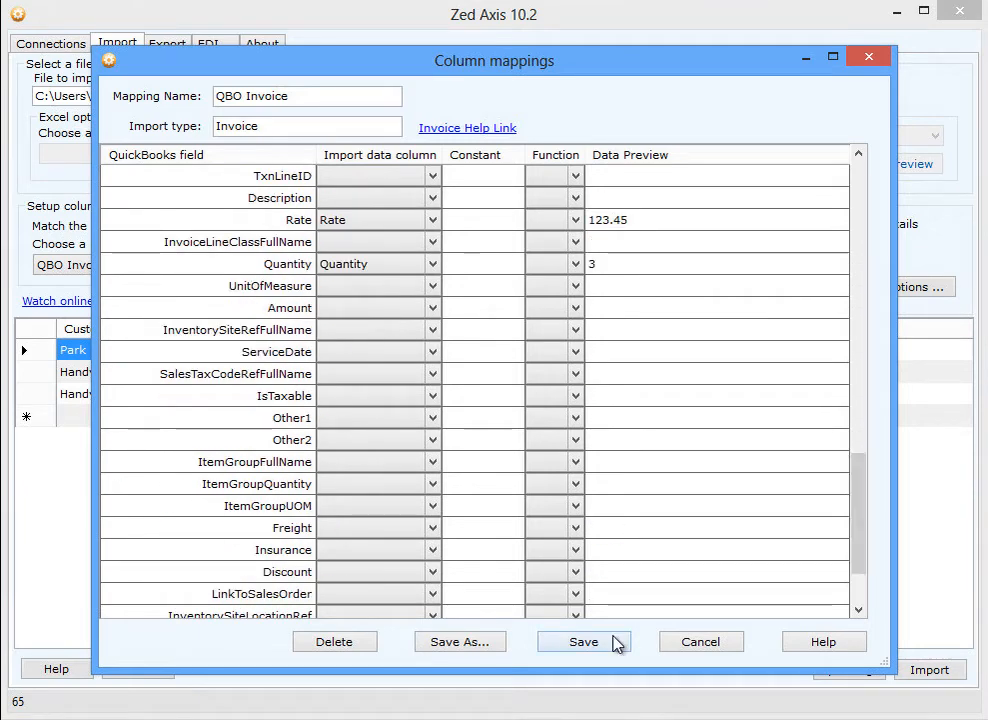
left_click(583, 641)
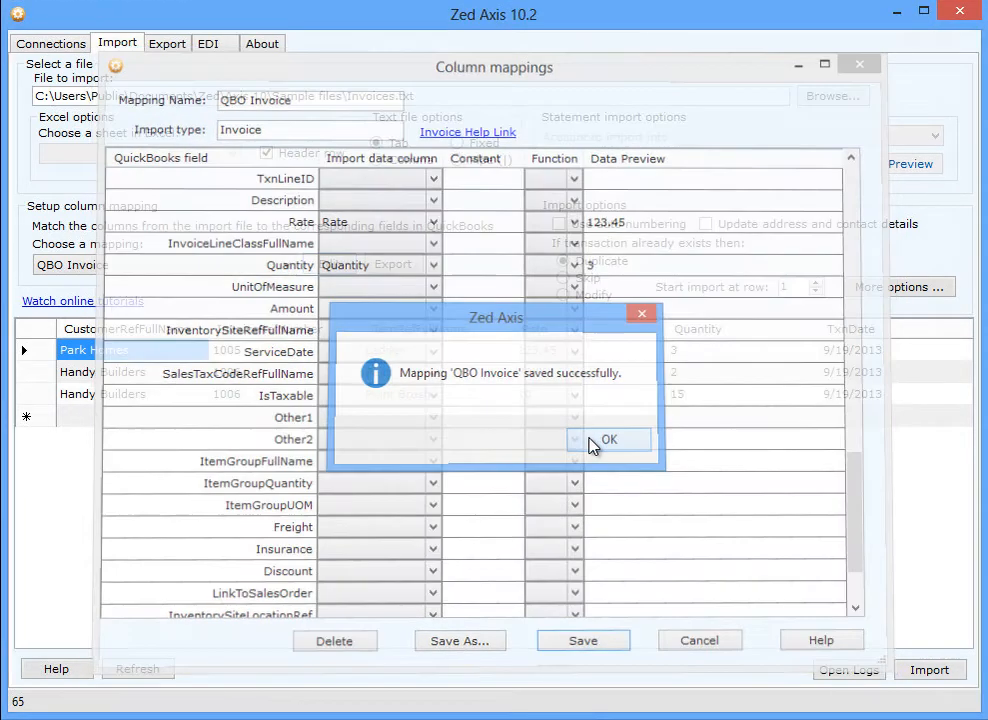
left_click(610, 439)
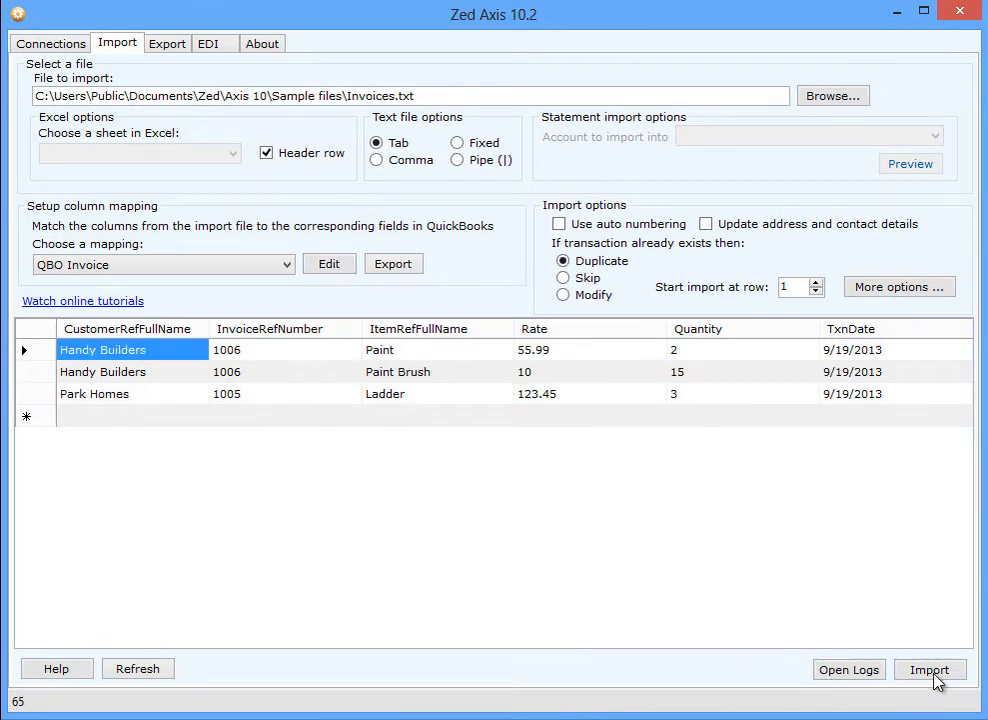
Import invoices 1005 and 1006 with 2 records added, then close the progress window
left_click(932, 671)
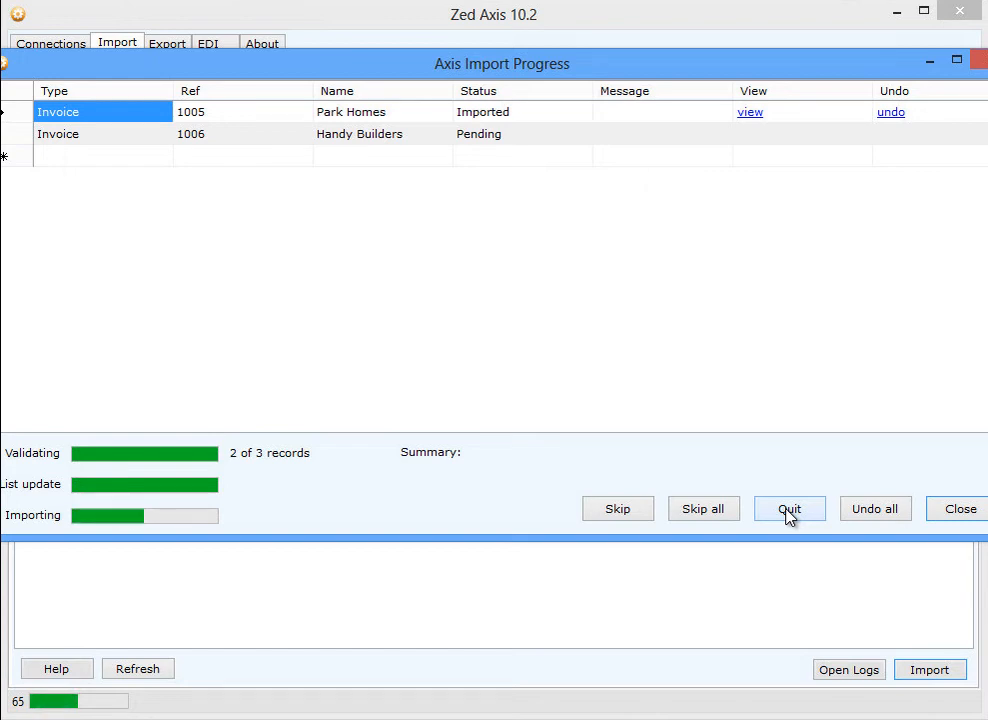
left_click(789, 508)
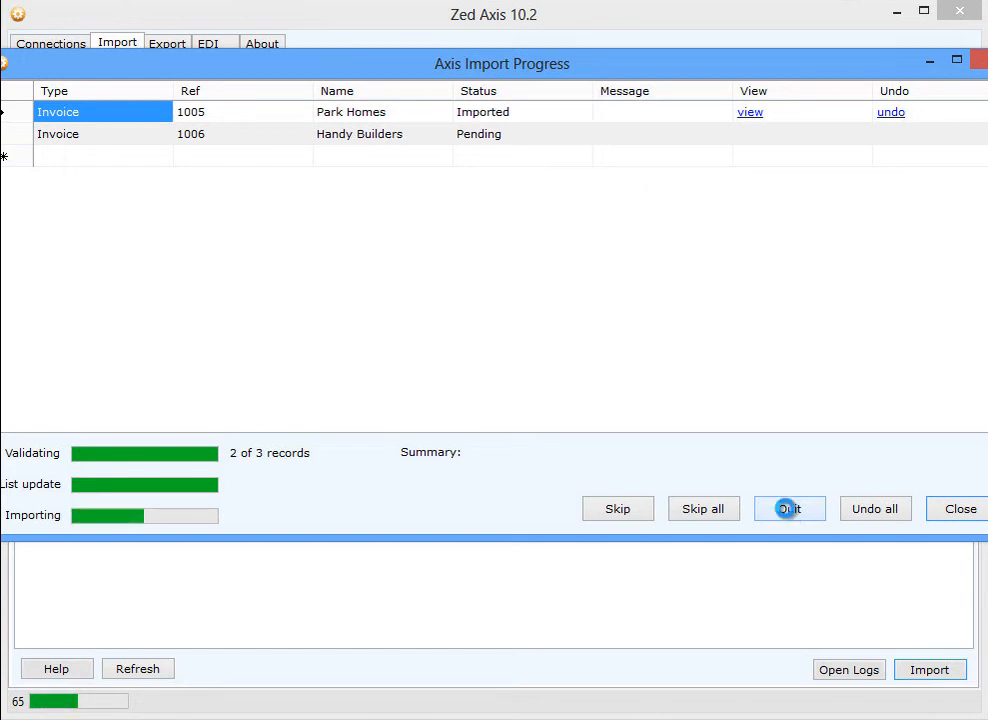
left_click(789, 508)
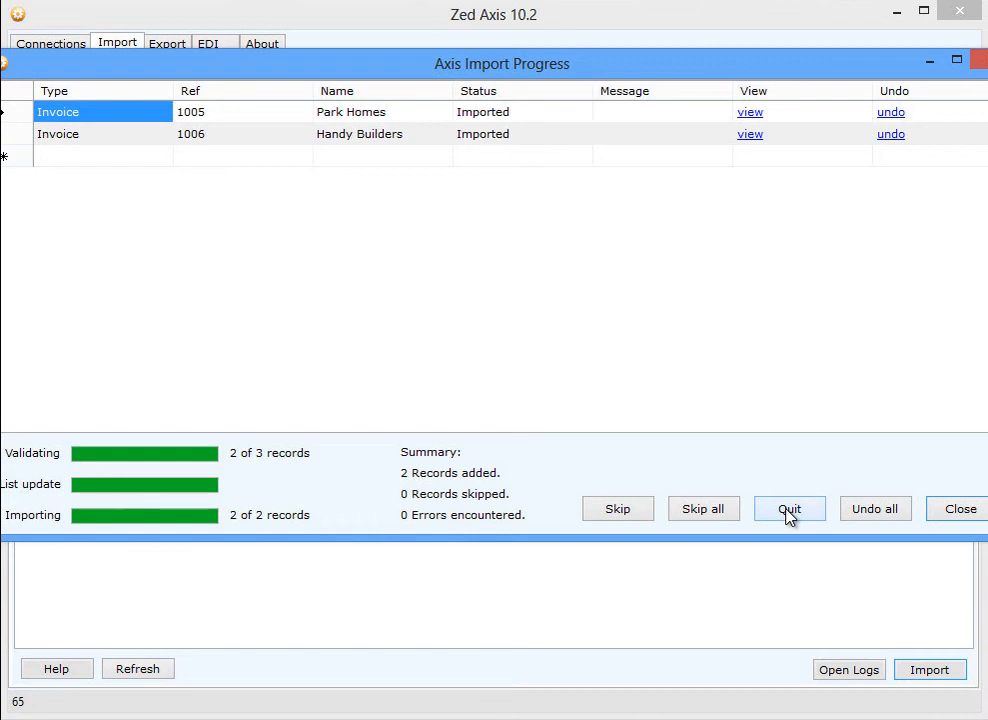
mouse_move(932, 532)
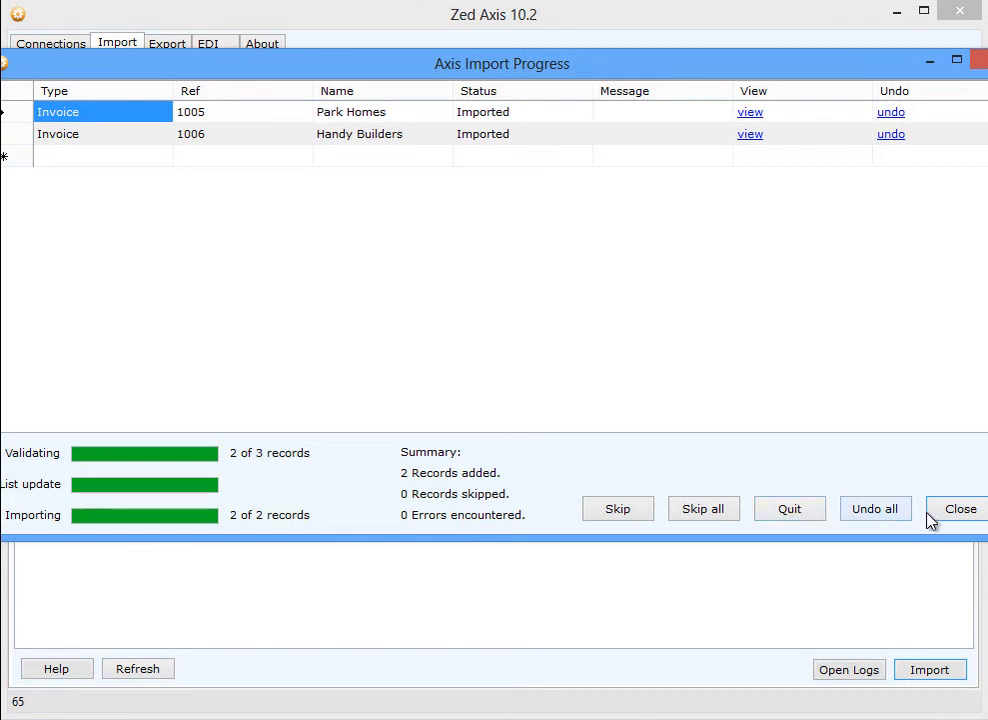
left_click(961, 508)
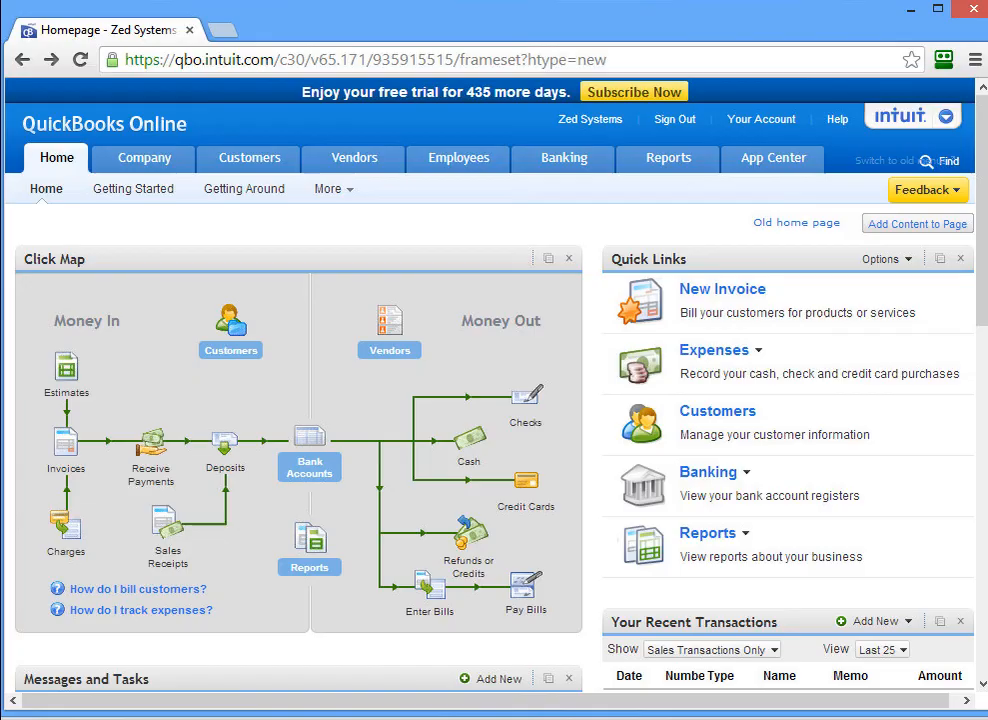
View Handy Builders invoice 1006 with Paint and Paint Brush lines, $261.98 due
scroll("down", 3)
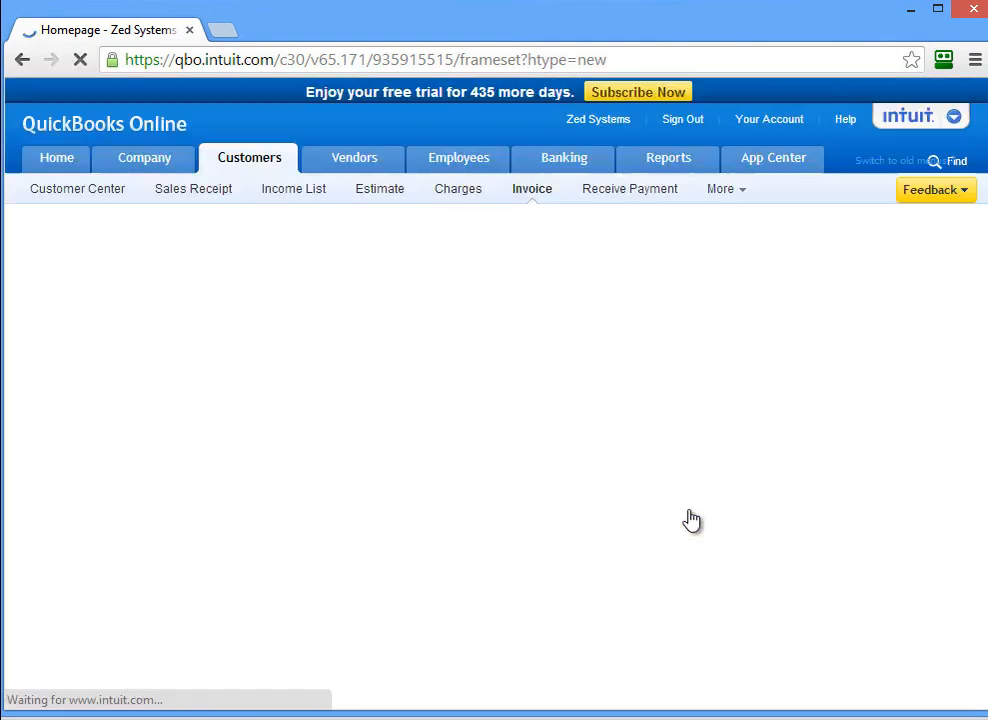
left_click(531, 188)
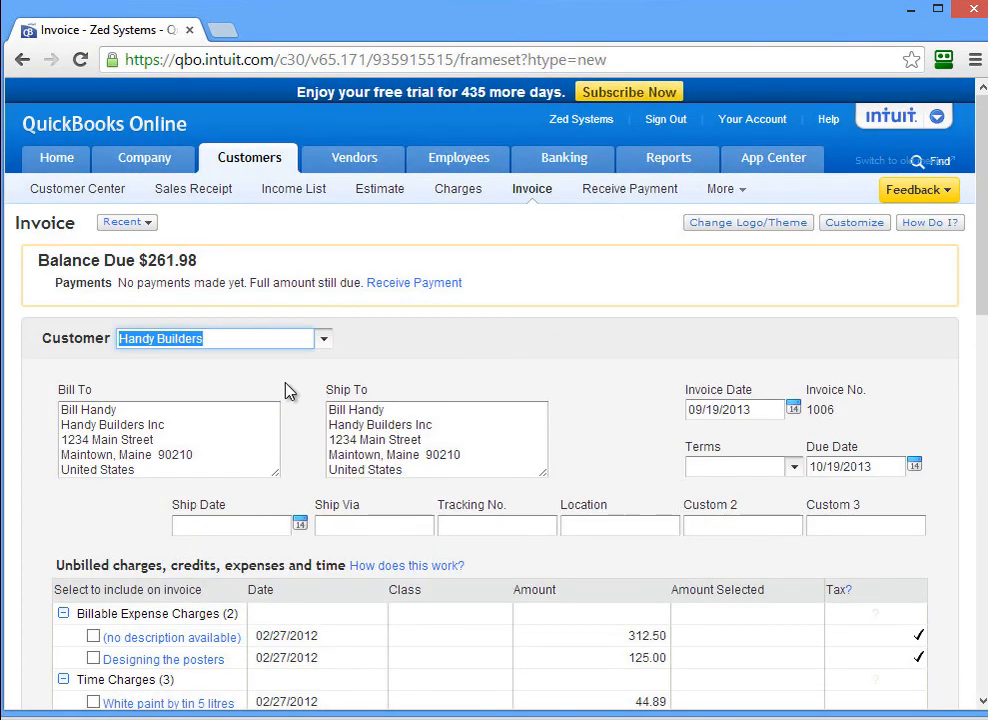
scroll("down", 3)
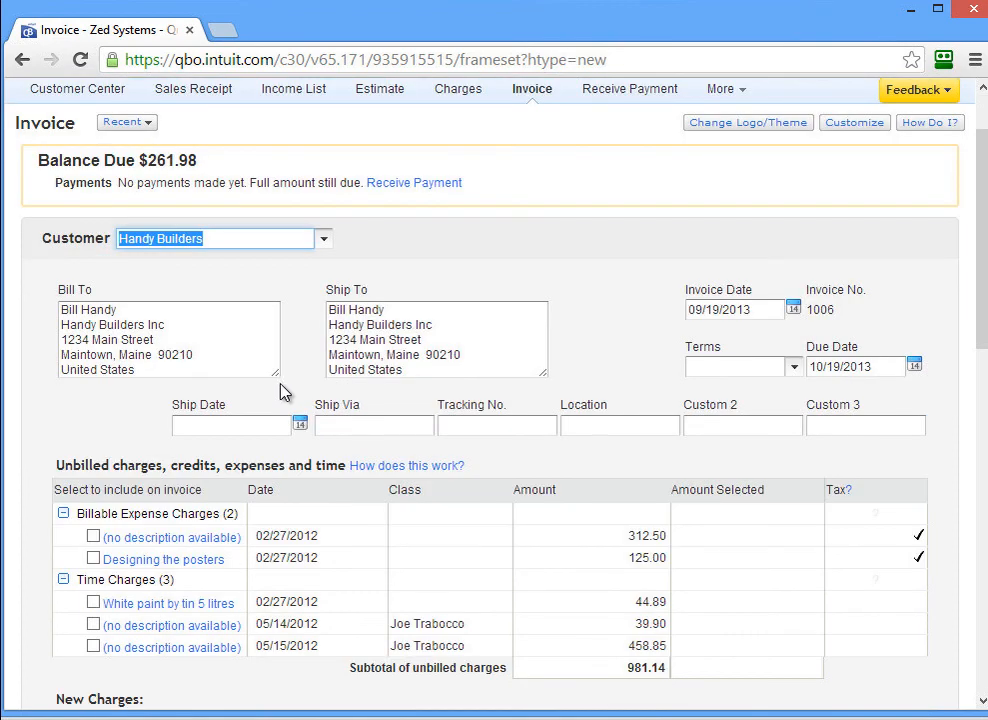
scroll("down", 3)
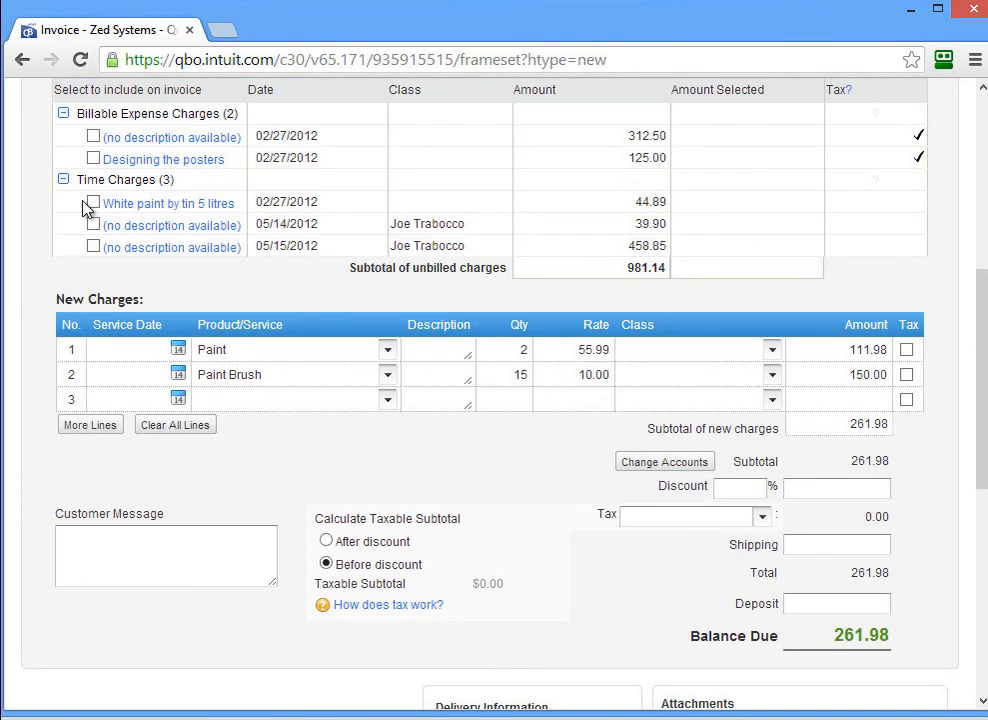